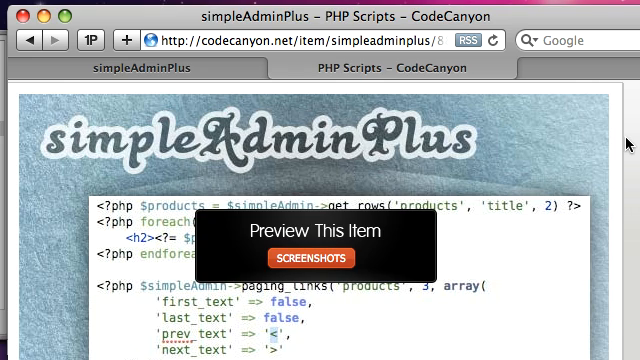
mouse_move(168, 152)
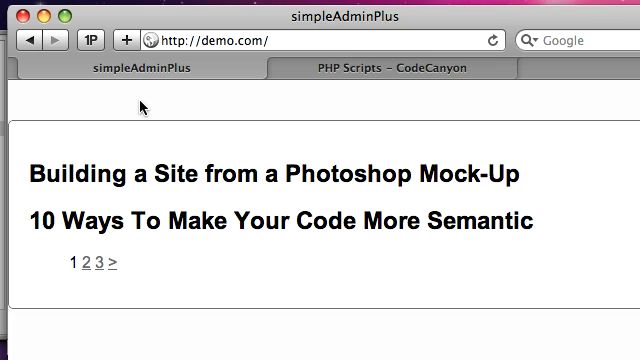
mouse_move(323, 176)
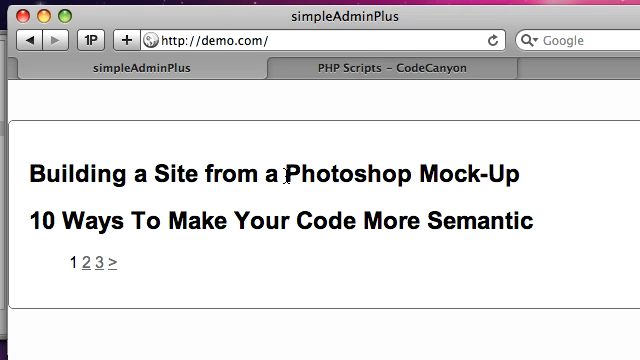
mouse_move(422, 89)
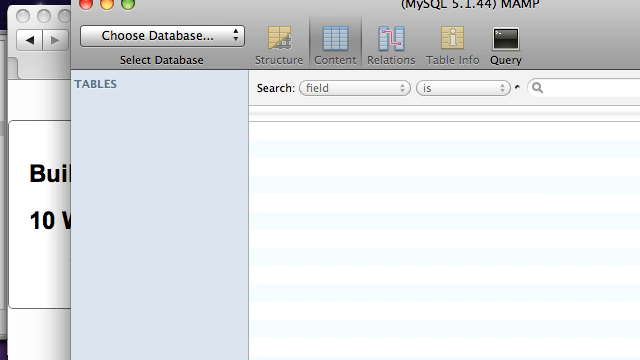
Step: Switch Sequel Pro to adminPlus and browse its four categories and eight products rows
click(165, 36)
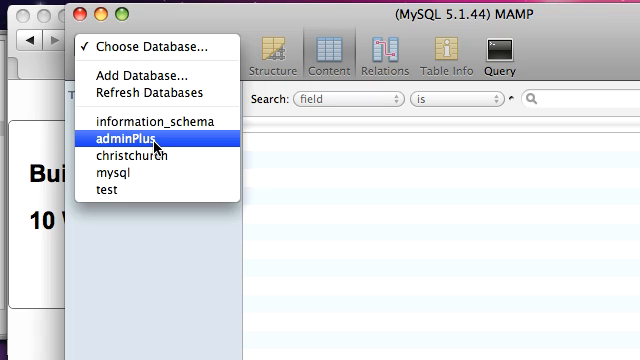
click(129, 138)
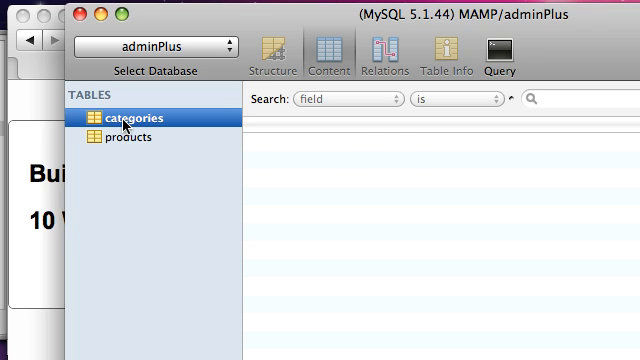
click(120, 117)
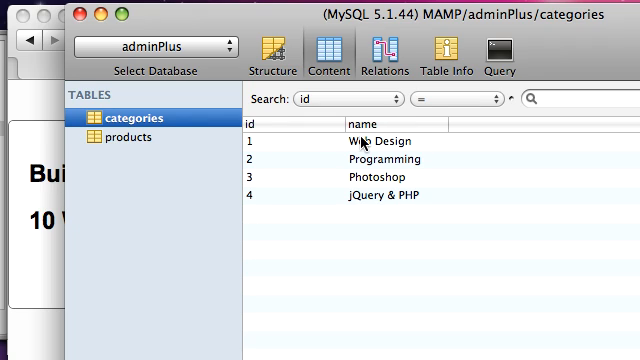
mouse_move(366, 170)
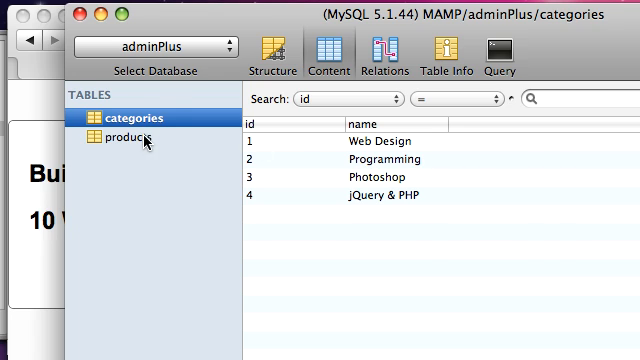
click(120, 137)
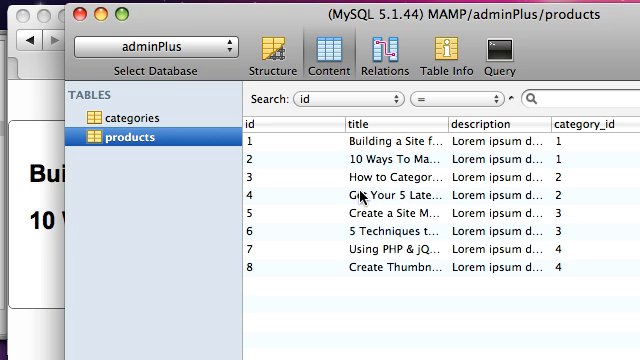
mouse_move(48, 242)
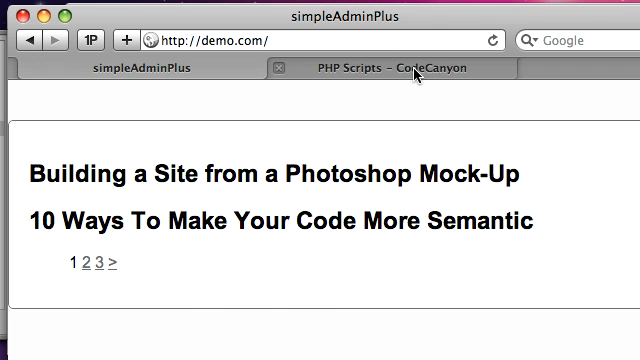
Step: Show the PHP Scripts – CodeCanyon tab and scroll to simpleAdminPlus's item details
click(400, 68)
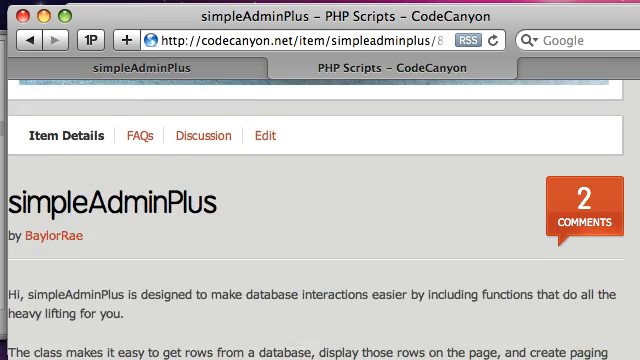
scroll(down, 3)
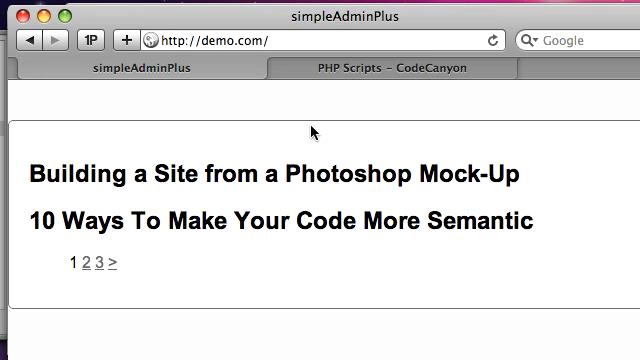
mouse_move(123, 227)
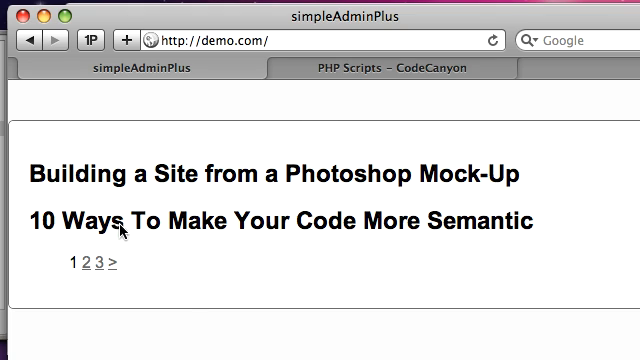
mouse_move(262, 167)
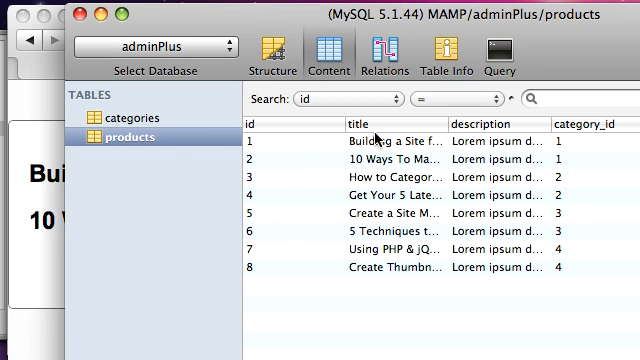
mouse_move(365, 168)
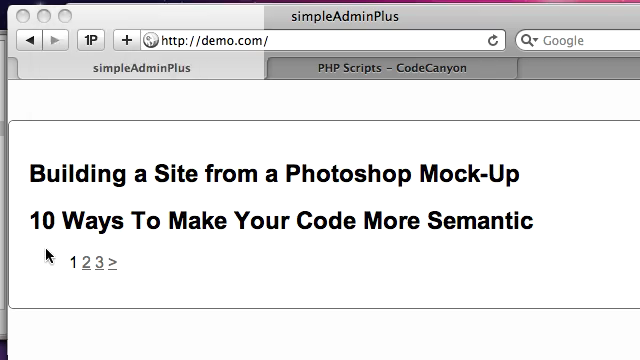
Step: Page through the demo product titles to page 4 (?page=4)
drag(28, 174, 318, 174)
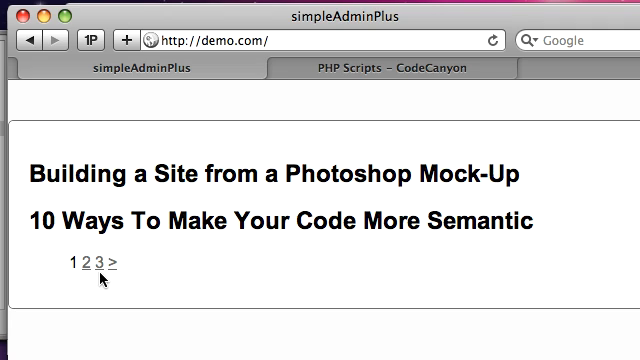
mouse_move(93, 265)
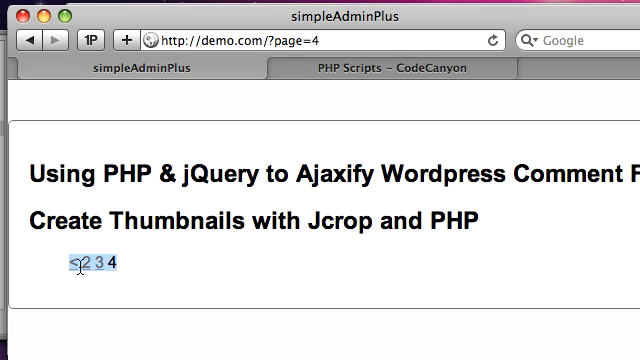
click(94, 263)
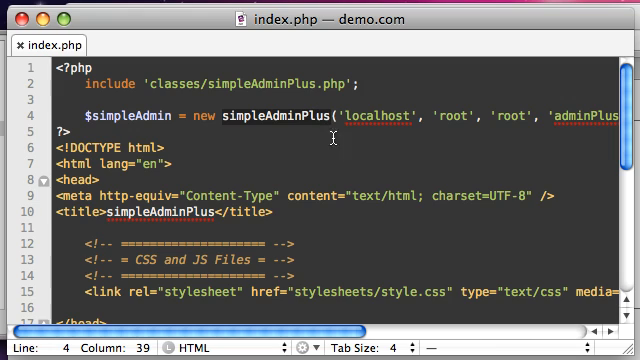
Step: Inspect the 'root' username argument on line 4 of index.php, then scroll to the body code
scroll(right, 3)
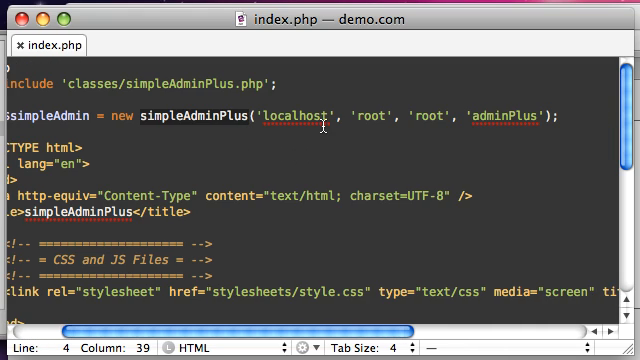
mouse_move(460, 115)
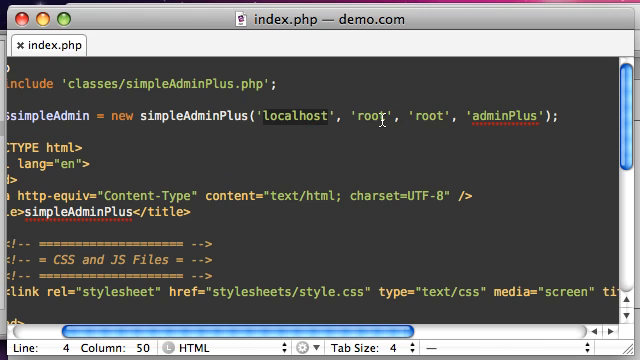
click(389, 117)
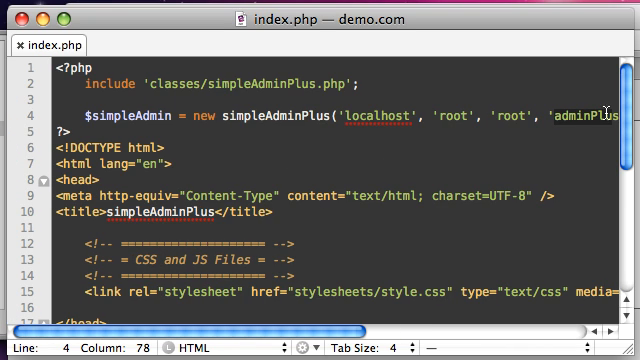
scroll(down, 3)
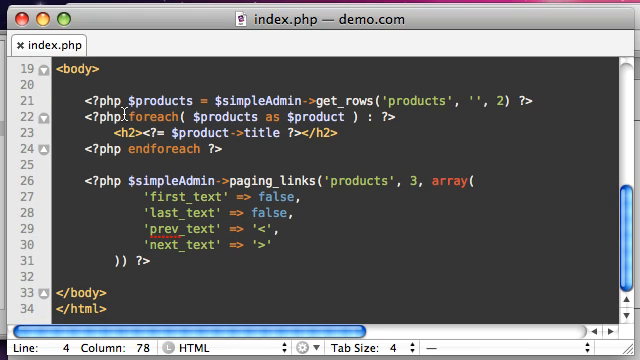
Step: Edit index.php for get_rows('products','',3), an h2 title loop, and '<'/'>' paging links
click(119, 98)
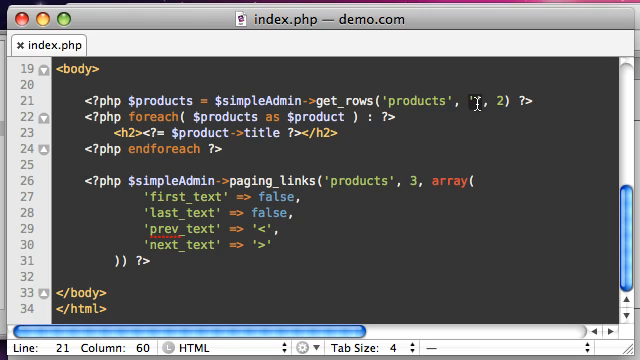
text(itle)
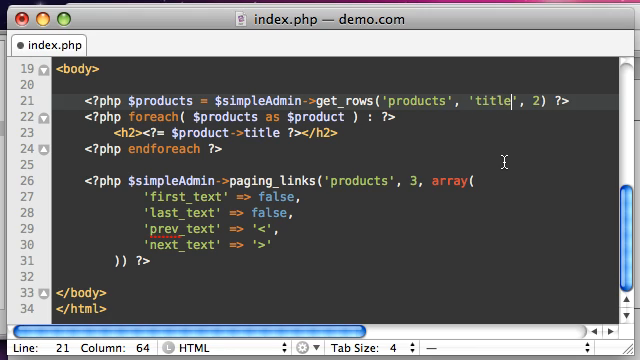
text(category)
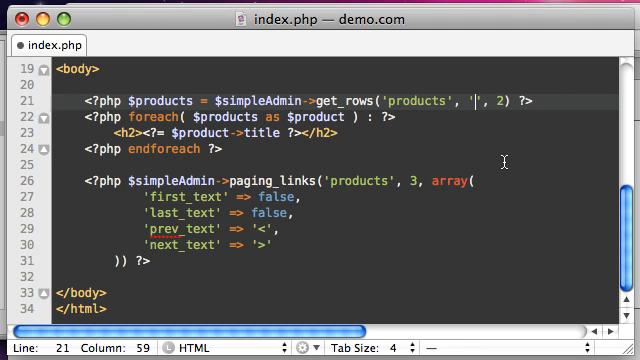
text(id)
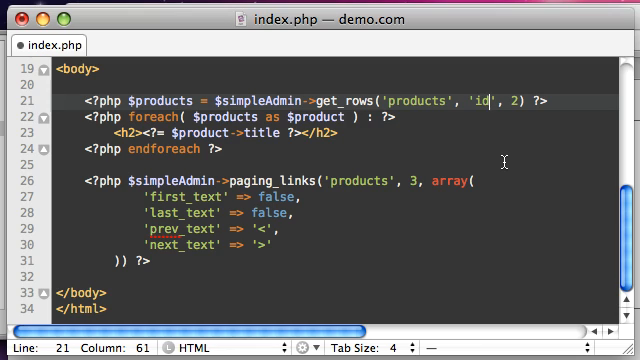
key(Backspace)
text(3)
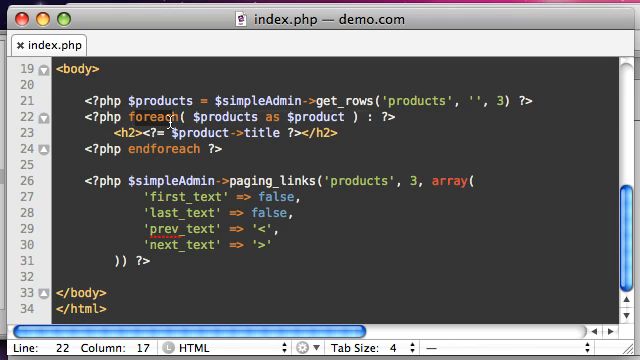
click(256, 127)
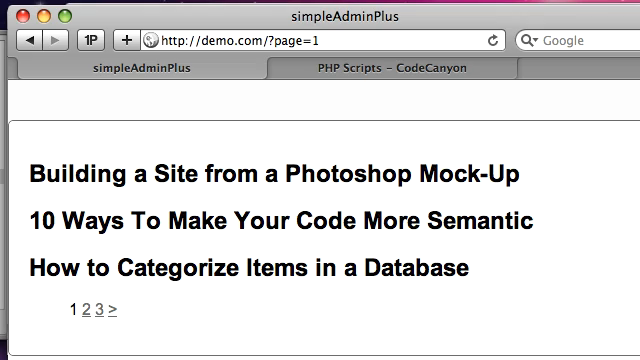
click(94, 317)
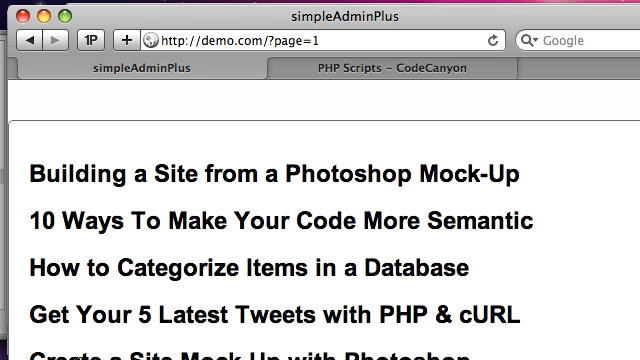
scroll(down, 3)
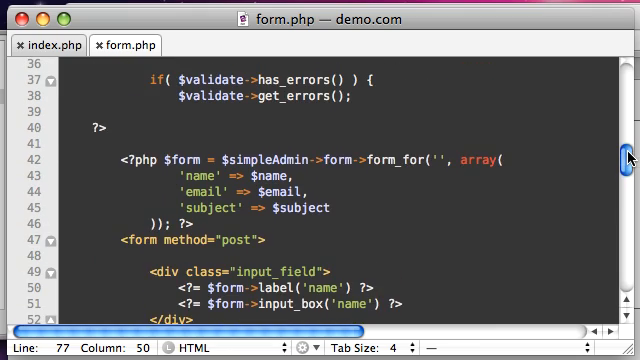
Step: Scroll form.php to the second form_for('') block and try the empty Name field
scroll(down, 3)
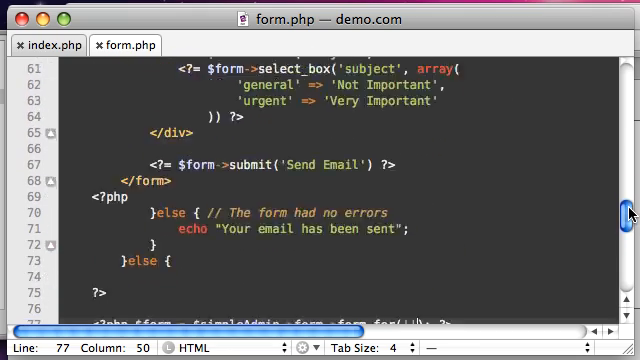
scroll(down, 3)
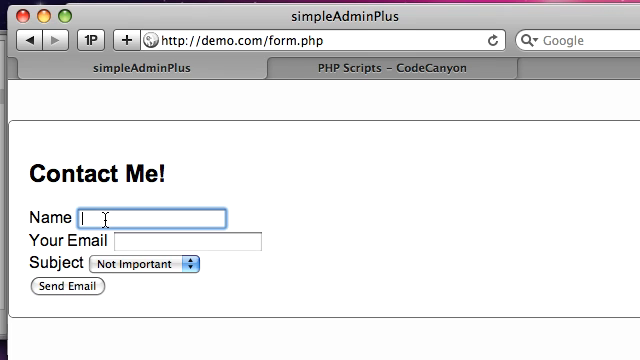
click(150, 263)
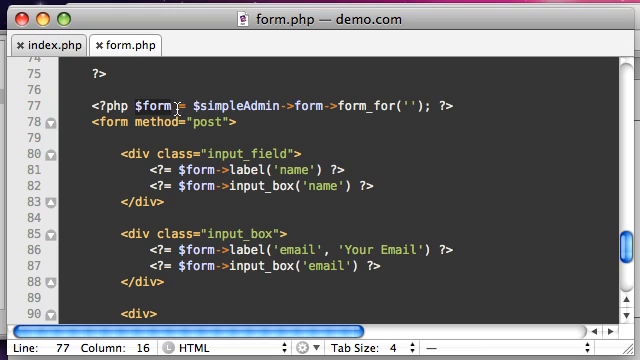
mouse_move(300, 103)
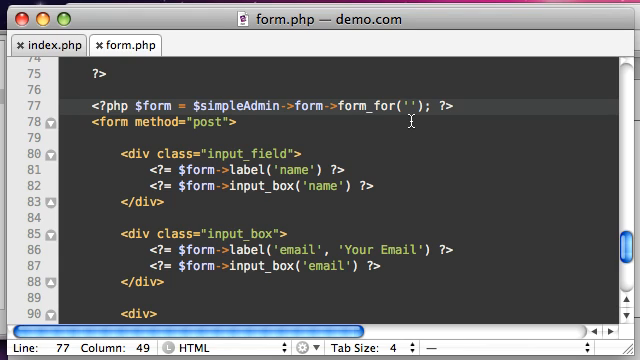
text(products)
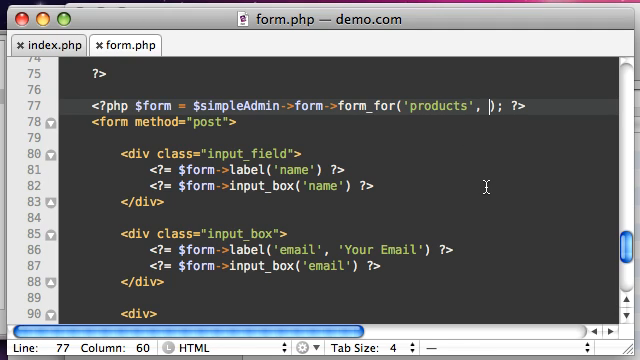
text(1)
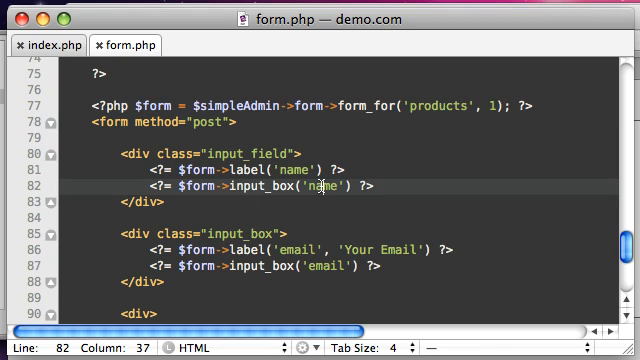
text(title)
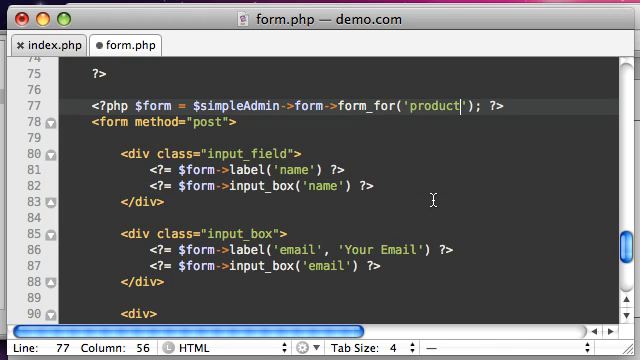
key(BackSpace)
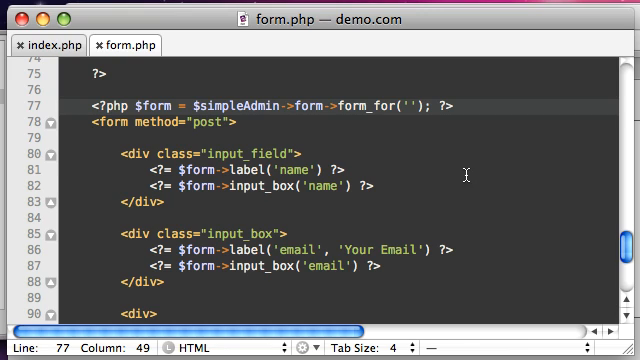
mouse_move(460, 172)
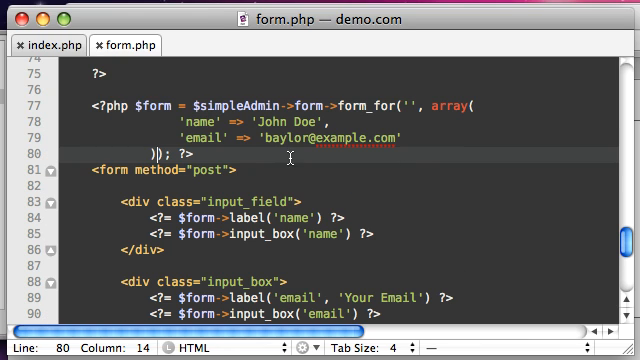
mouse_move(400, 111)
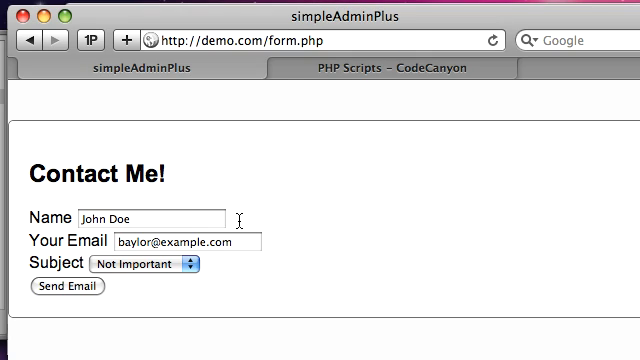
Step: Reload demo.com/form.php in Safari to show prefilled Name and Email fields
click(180, 241)
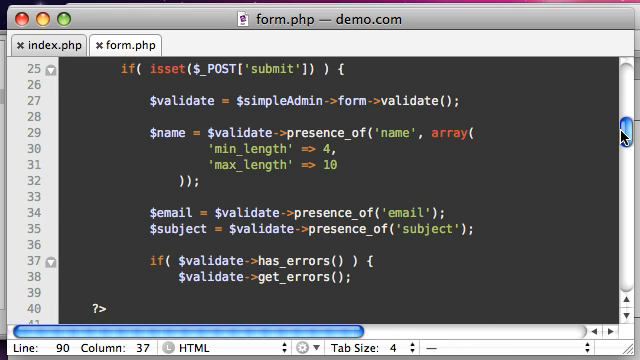
Step: Scroll form.php to the validate() name-length and presence_of() required-field calls
scroll(down, 3)
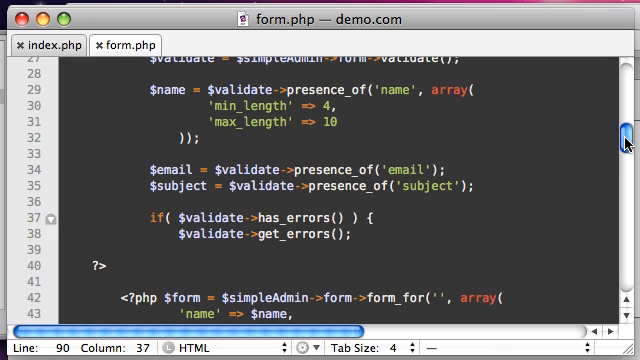
scroll(down, 3)
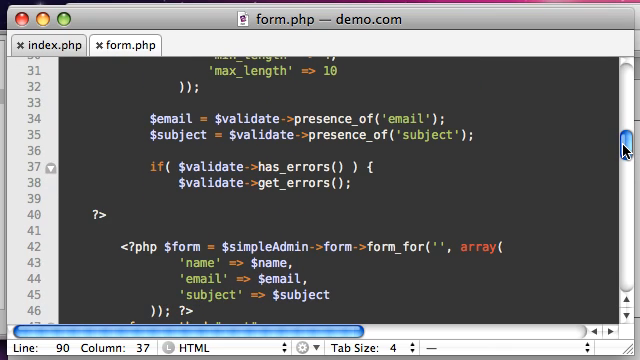
scroll(down, 3)
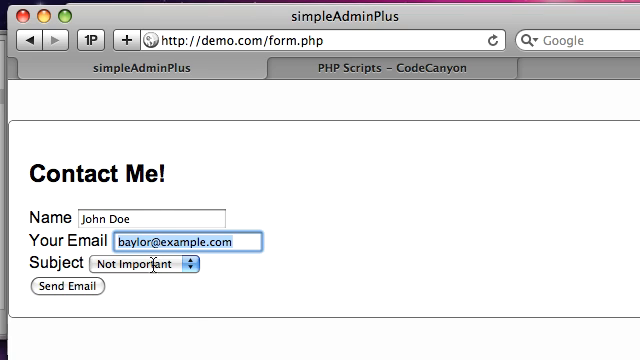
Step: Send the form with '1w22' appended to Name and Email cleared
text(1w22)
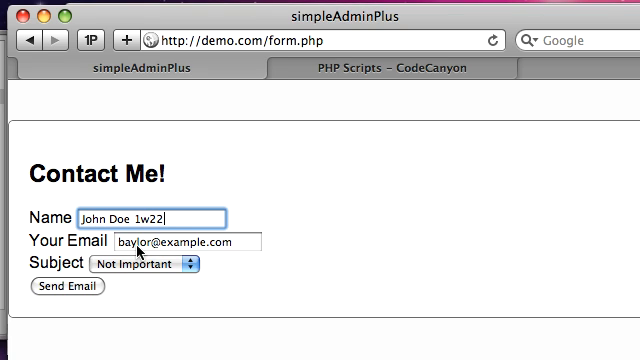
click(180, 243)
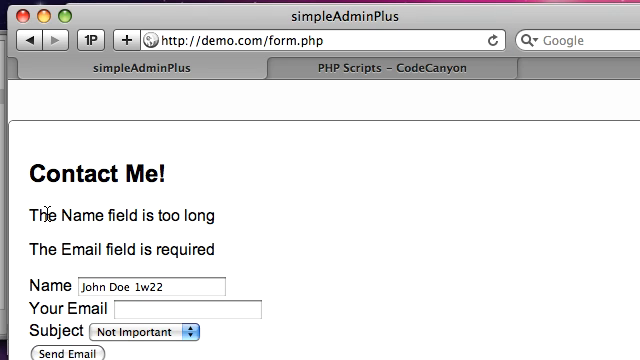
click(150, 288)
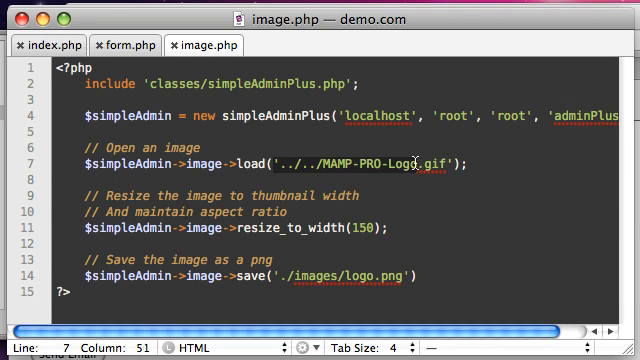
Step: Add image.php calls loading the MAMP Pro logo, resizing to width 150, saving ./images/logo.png
click(432, 156)
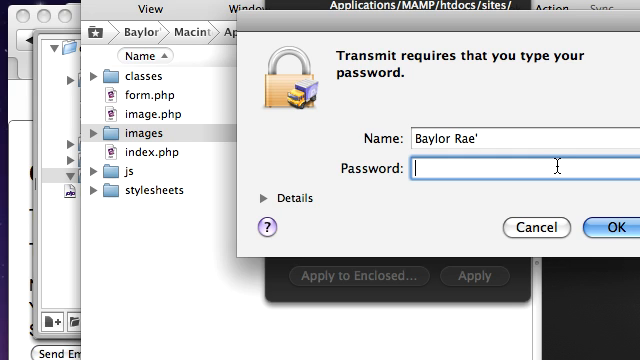
Step: Focus the password field in Transmit's authentication dialog for the images folder permissions
click(615, 225)
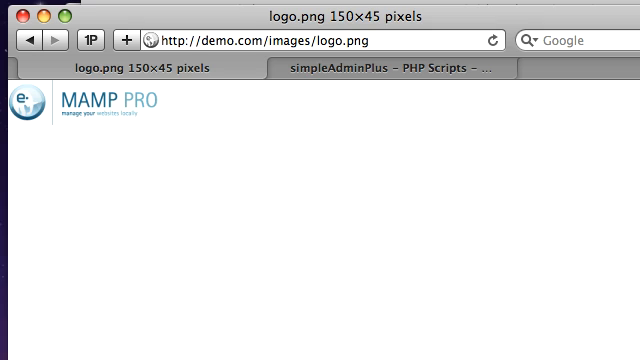
mouse_move(395, 67)
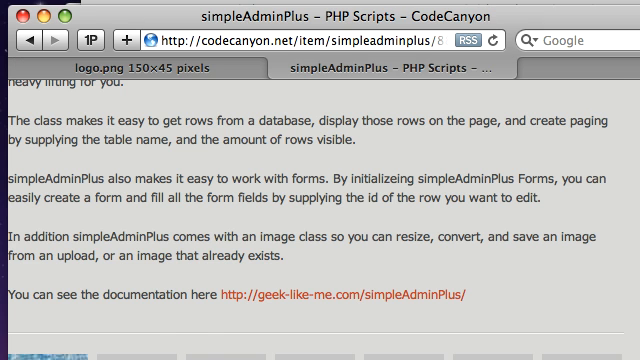
Step: Scroll the simpleAdminPlus CodeCanyon listing back up to its title and description
scroll(up, 3)
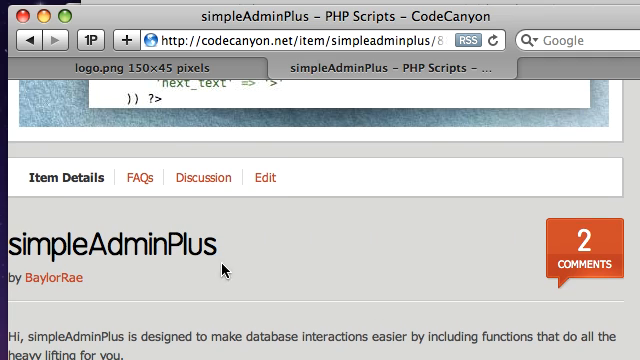